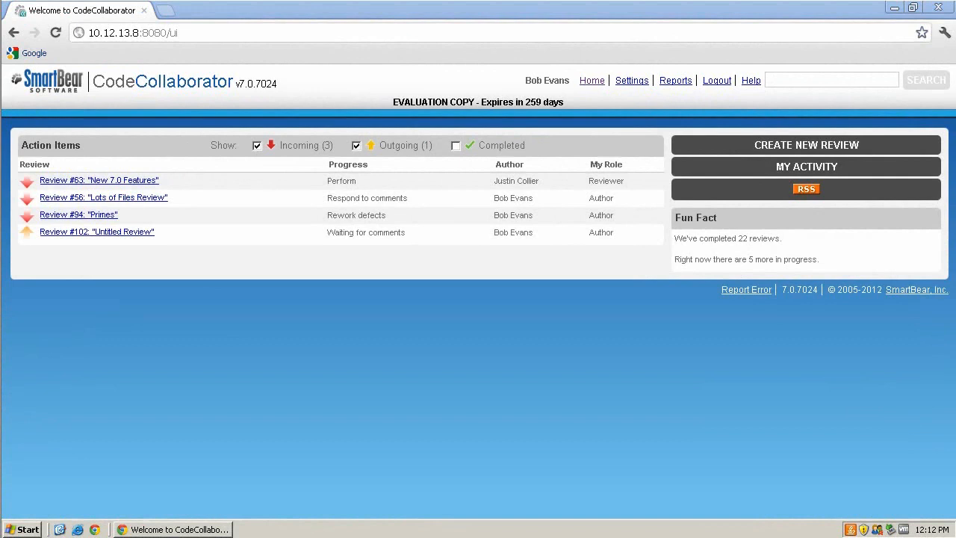
Launch the client from the tray, add a new SCM configuration, and browse for its local folder
left_click(880, 530)
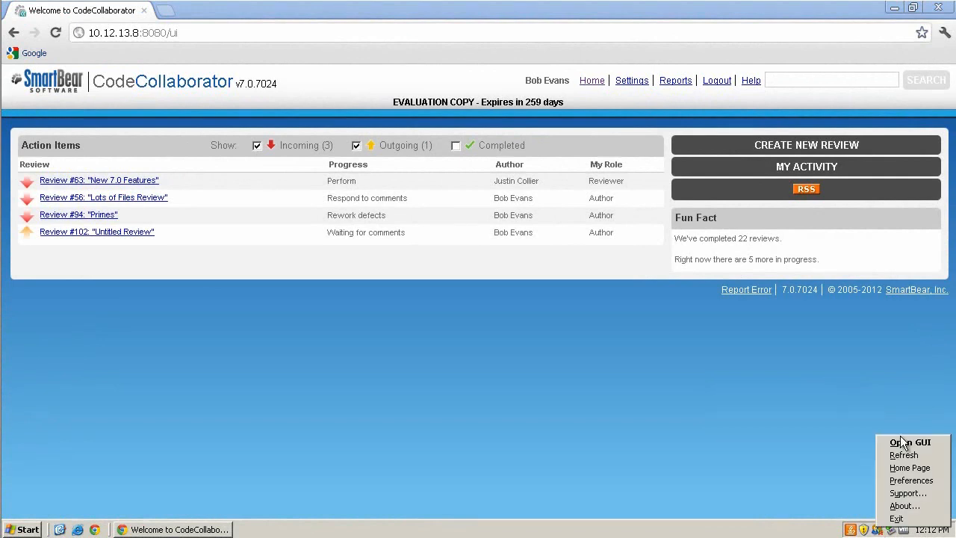
left_click(909, 442)
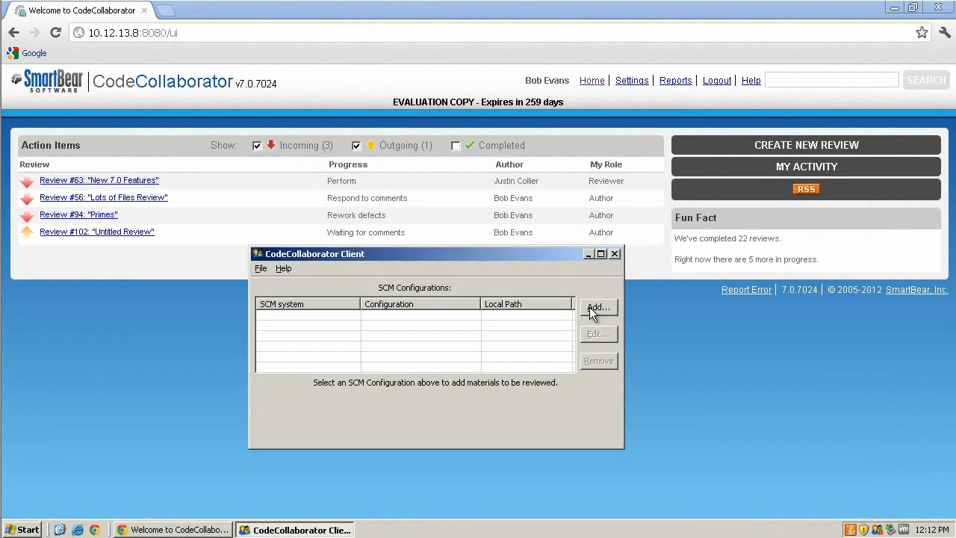
left_click(598, 307)
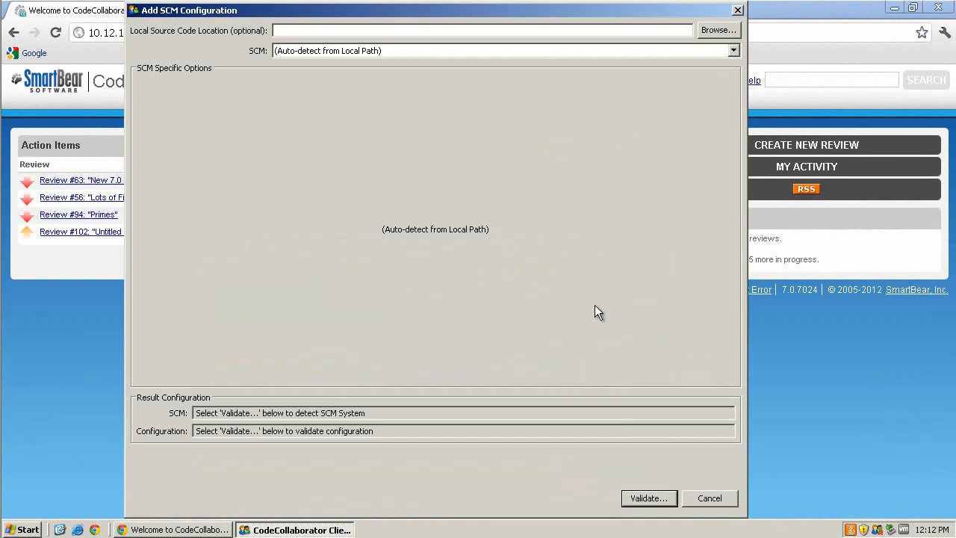
left_click(718, 30)
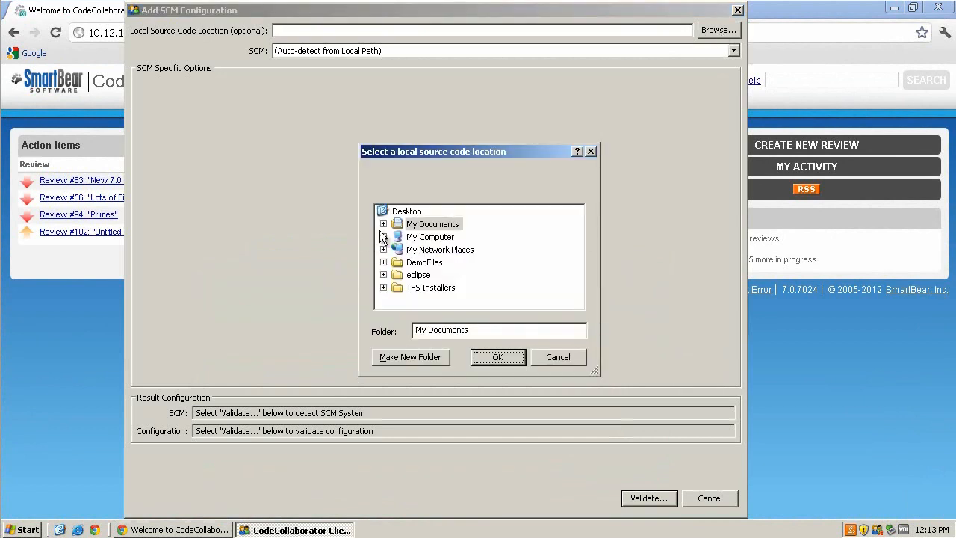
Pick C:\tfs\Primes as the local folder and Team Foundation Server as the SCM system
left_click(384, 237)
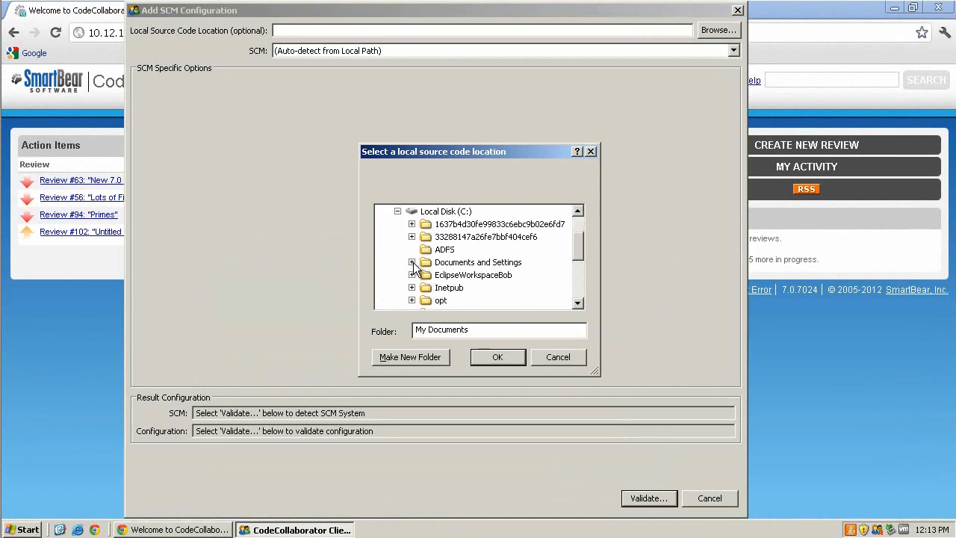
left_click(497, 356)
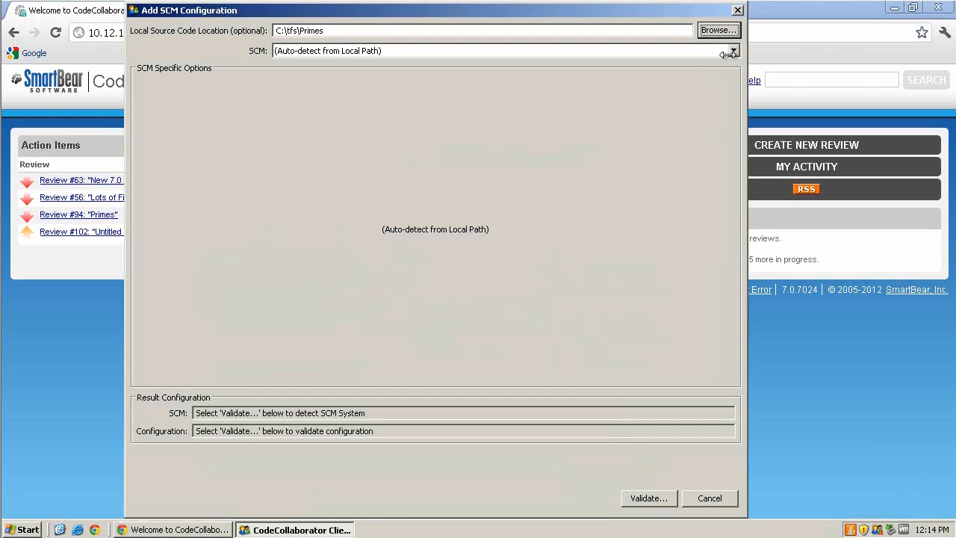
left_click(731, 50)
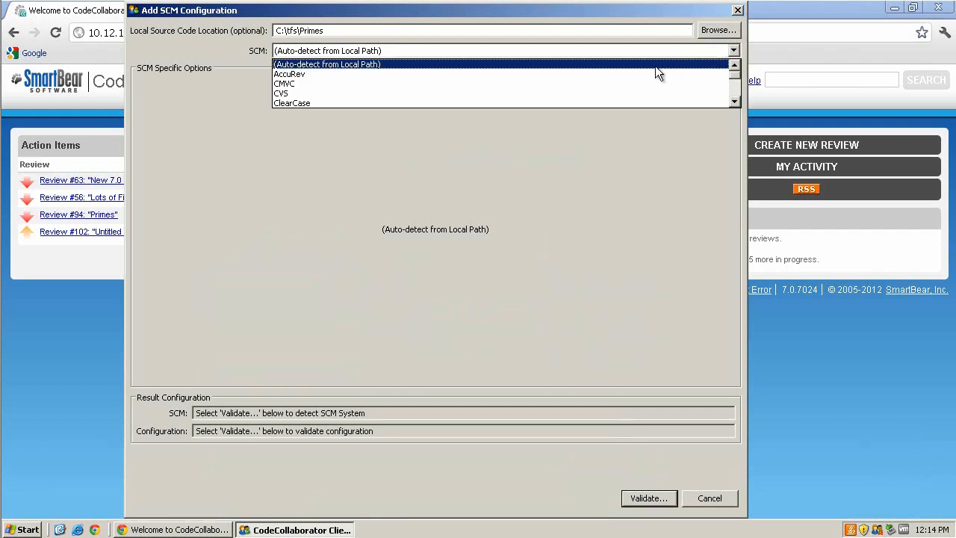
scroll("down", 3)
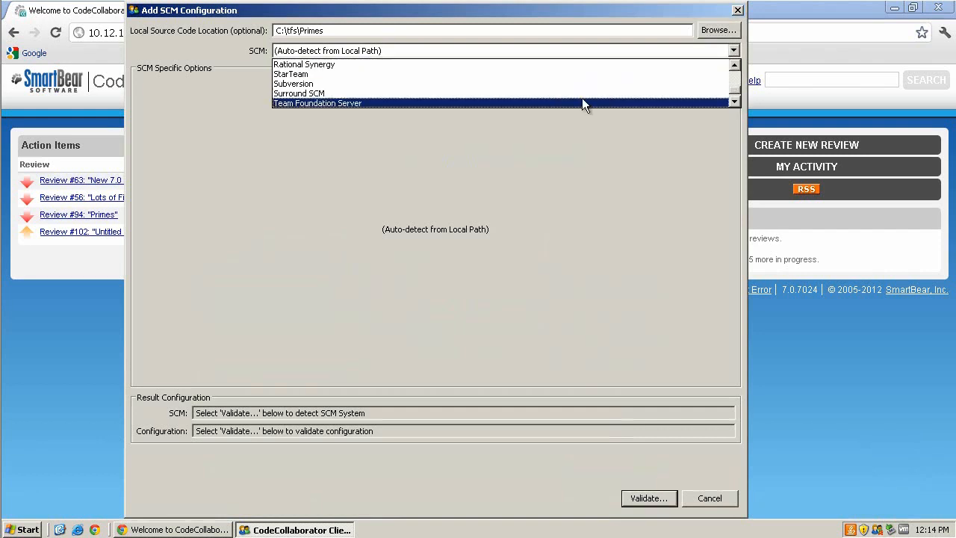
left_click(316, 103)
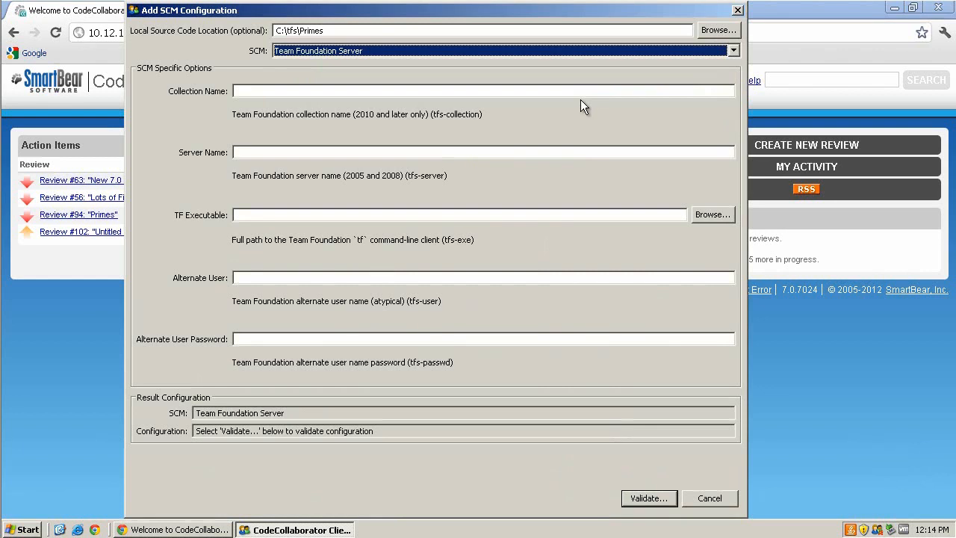
mouse_move(769, 280)
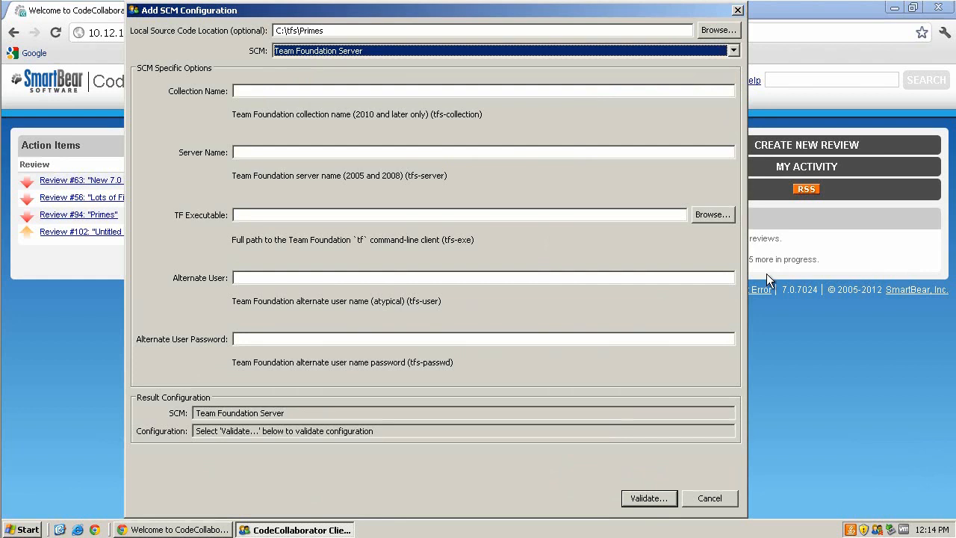
Enter collection name Defaultcollection and server name win2003tfs, then browse for the TF executable
type("Defaultcollection")
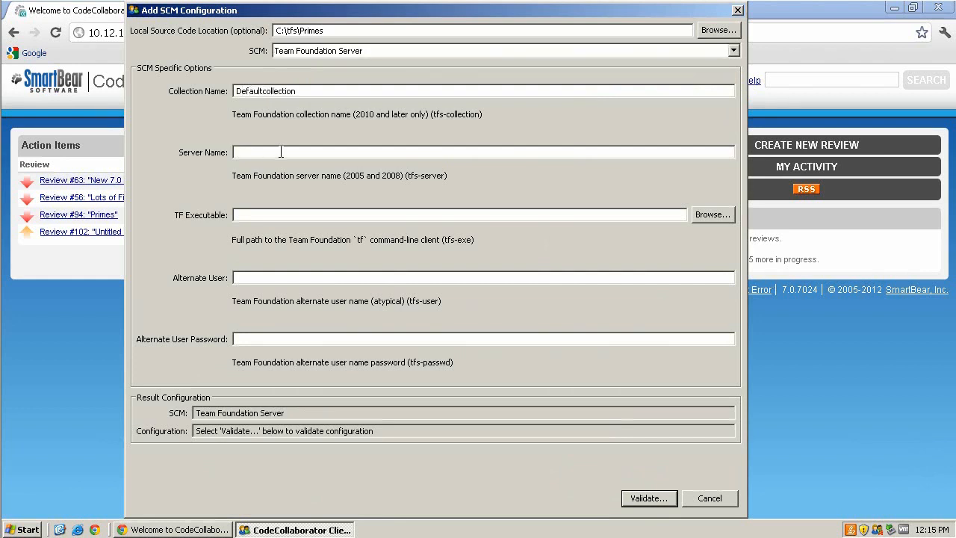
type("win2")
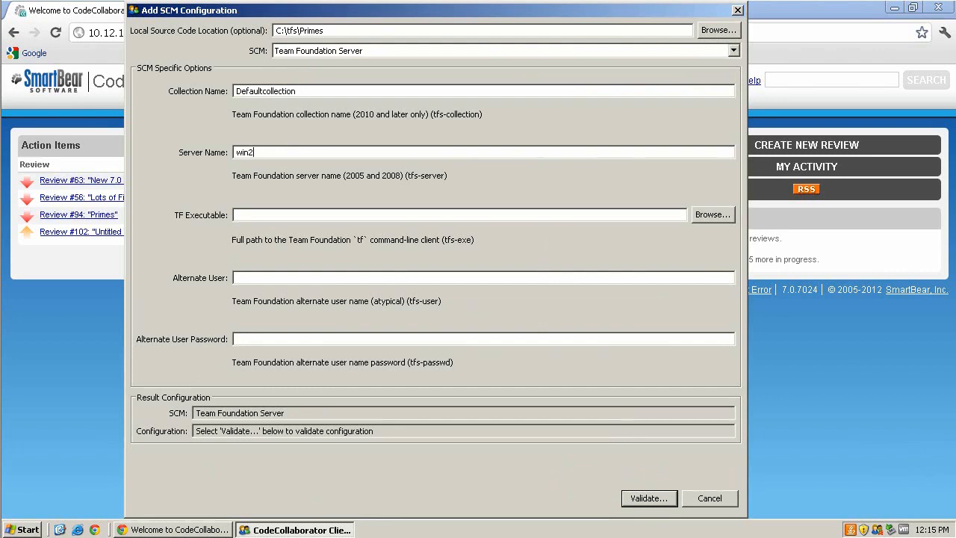
left_click(711, 214)
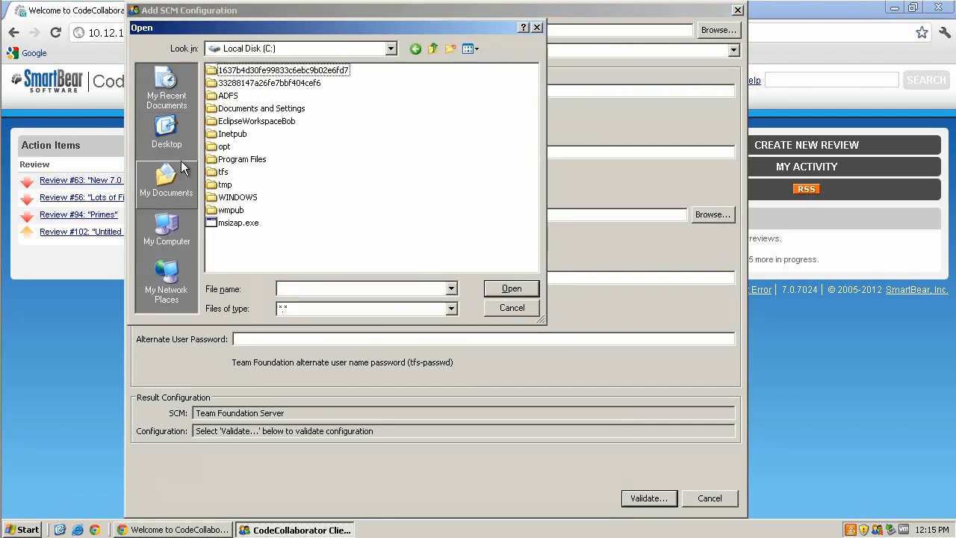
Pick TF.exe from Program Files\Microsoft Visual Studio 10.0\Common7\IDE as the TF executable
double_click(242, 159)
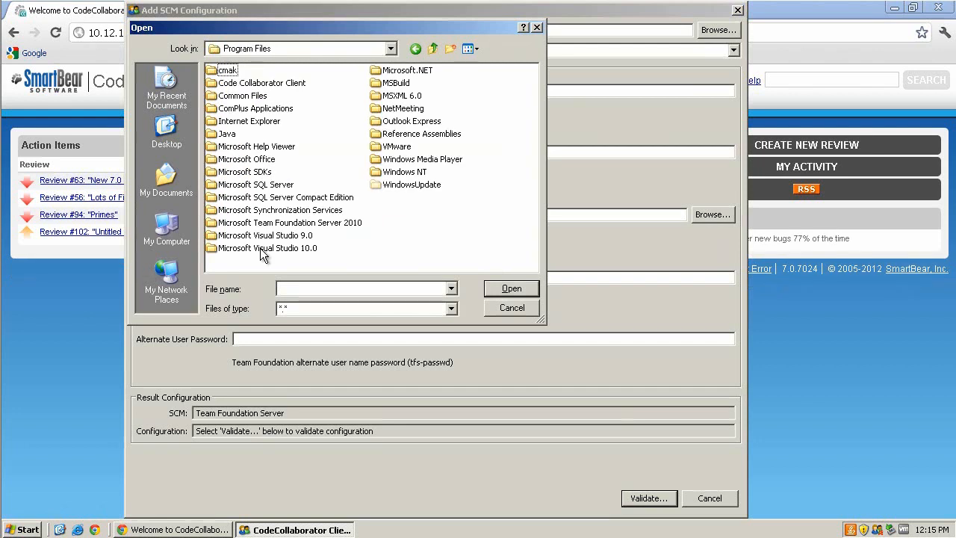
double_click(268, 247)
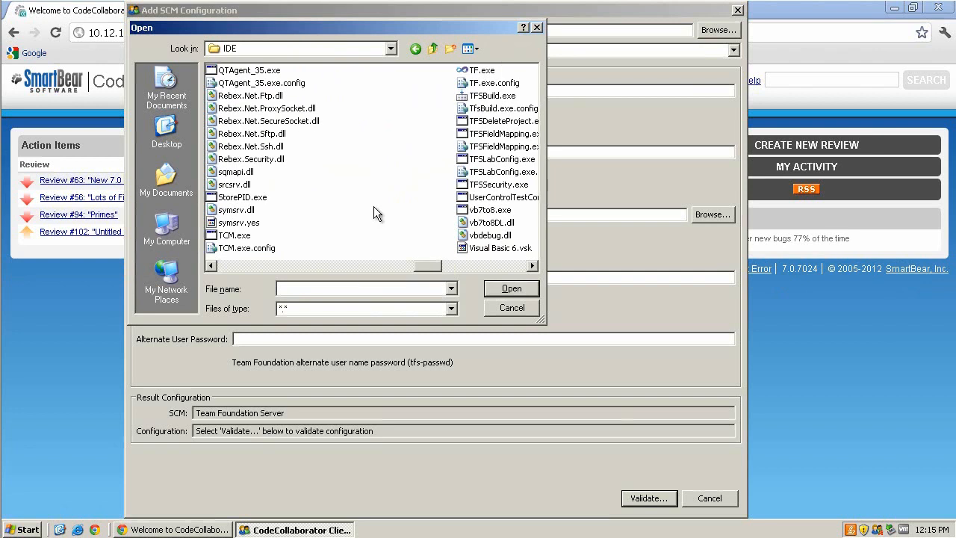
left_click(511, 288)
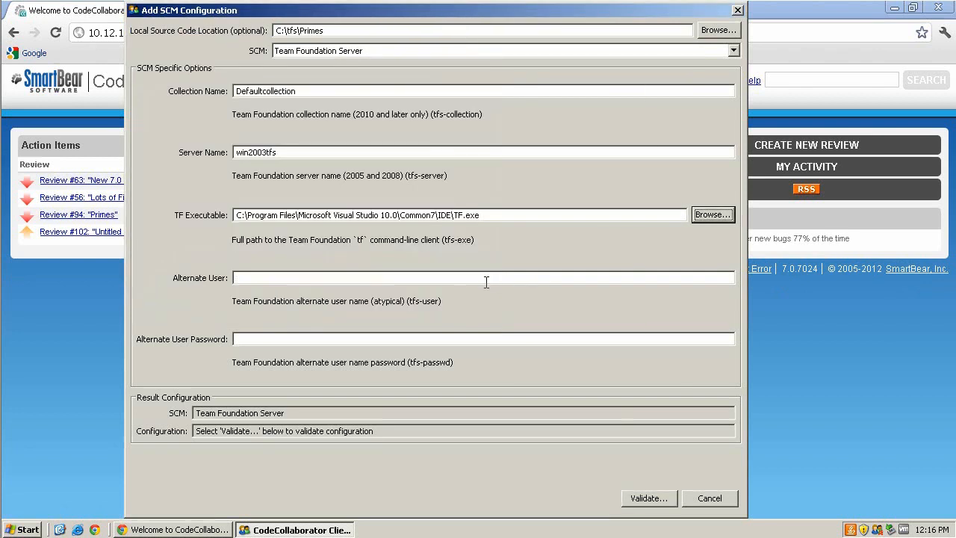
Validate against win2003tfs\DefaultCollection, save, and select the Team Foundation Server configuration row
left_click(648, 498)
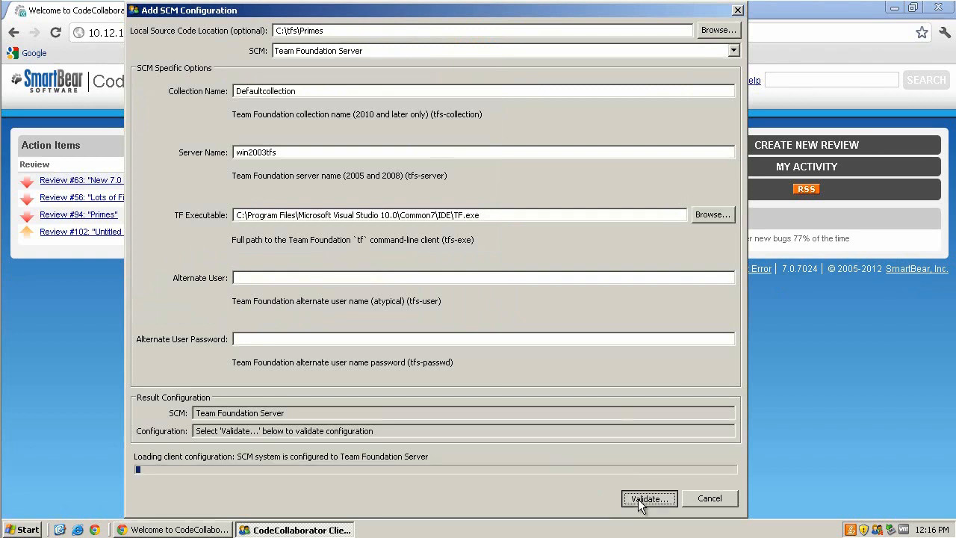
left_click(648, 498)
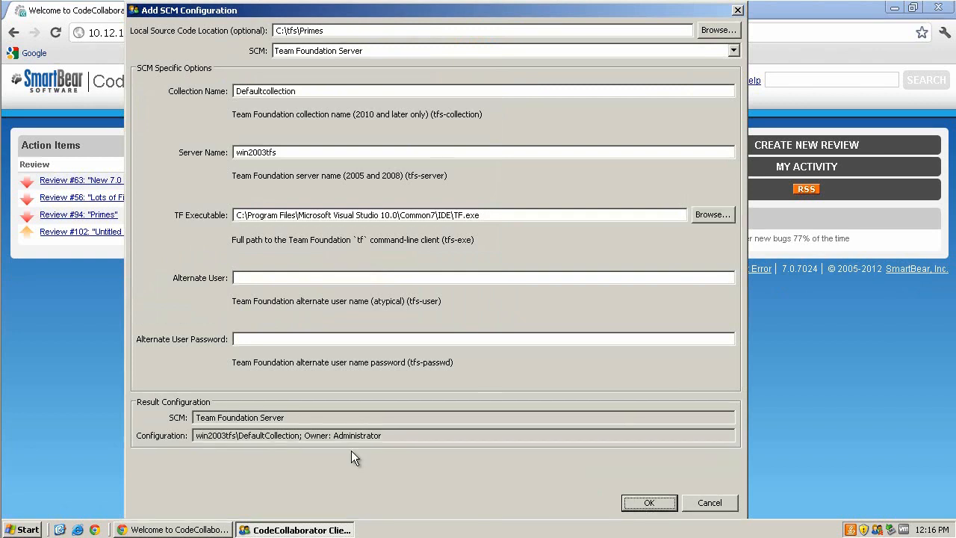
left_click(648, 502)
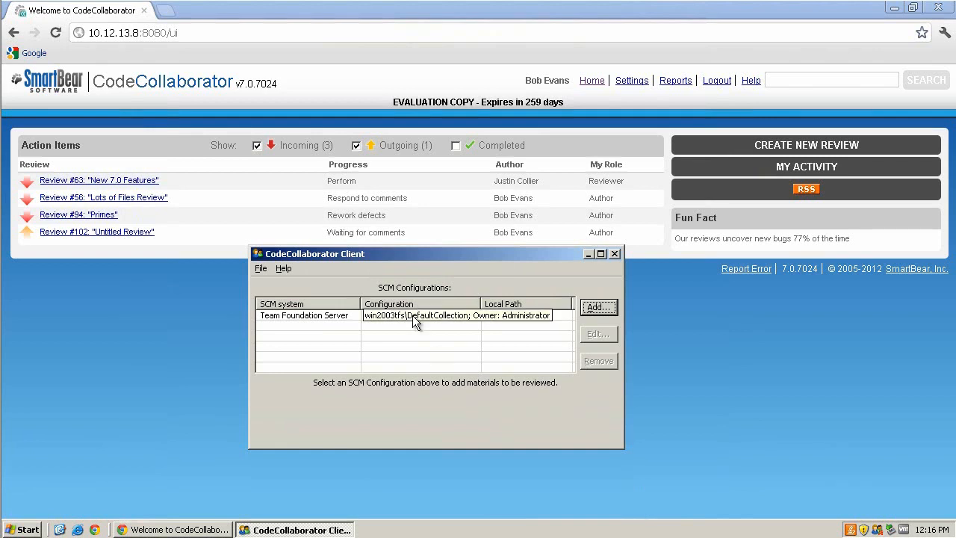
left_click(418, 315)
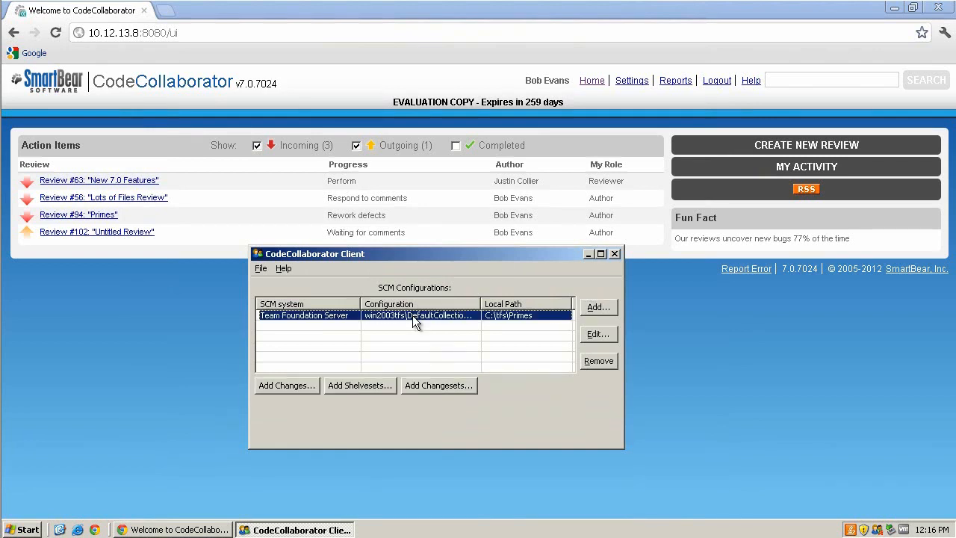
mouse_move(471, 329)
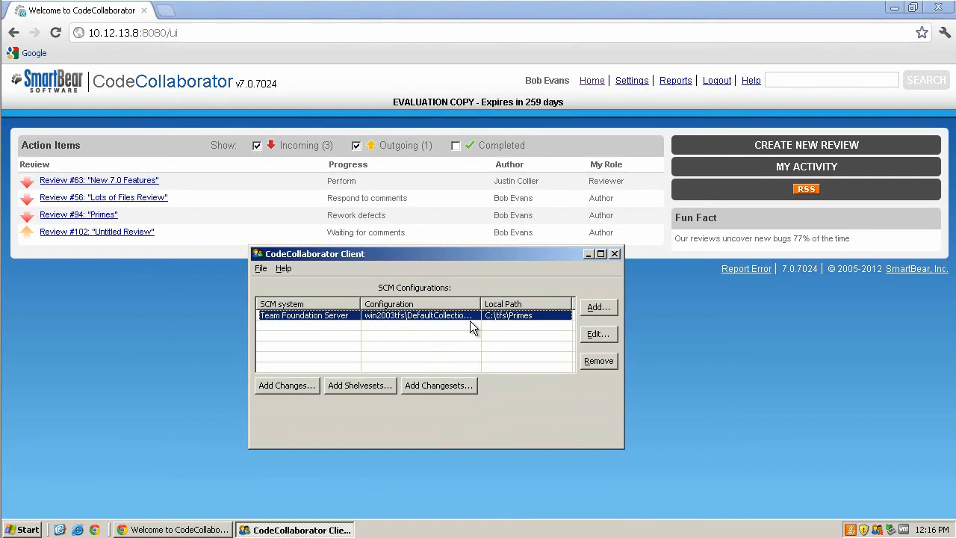